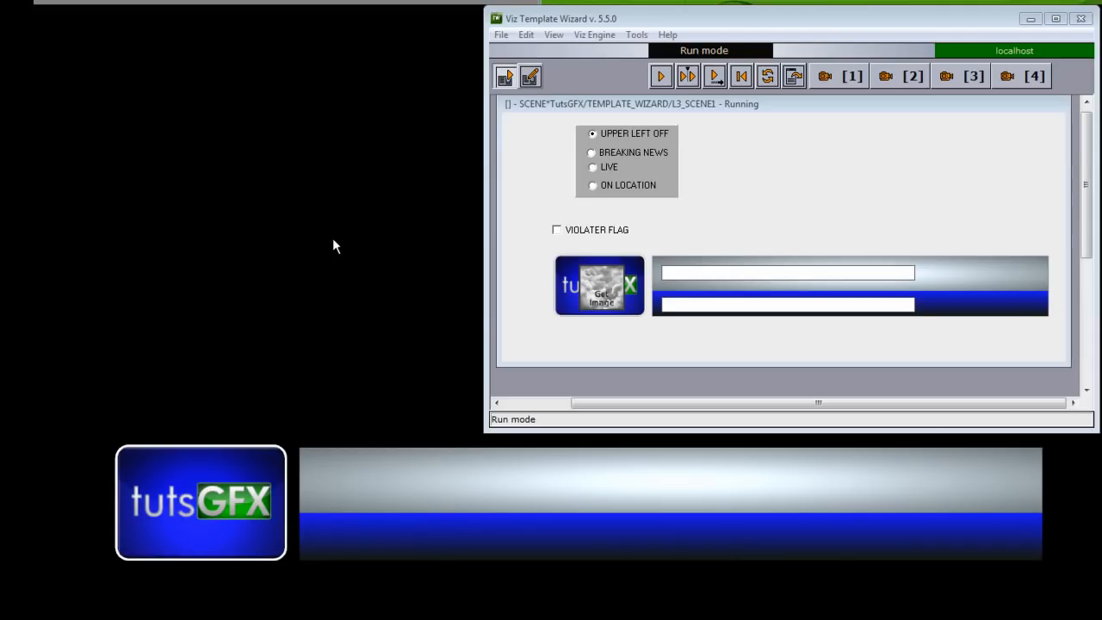
- Enlarge the Viz Template Wizard window so it covers most of the screen
{"action": "left_click_drag", "start_coordinate": [559, 17], "coordinate": [417, 24]}
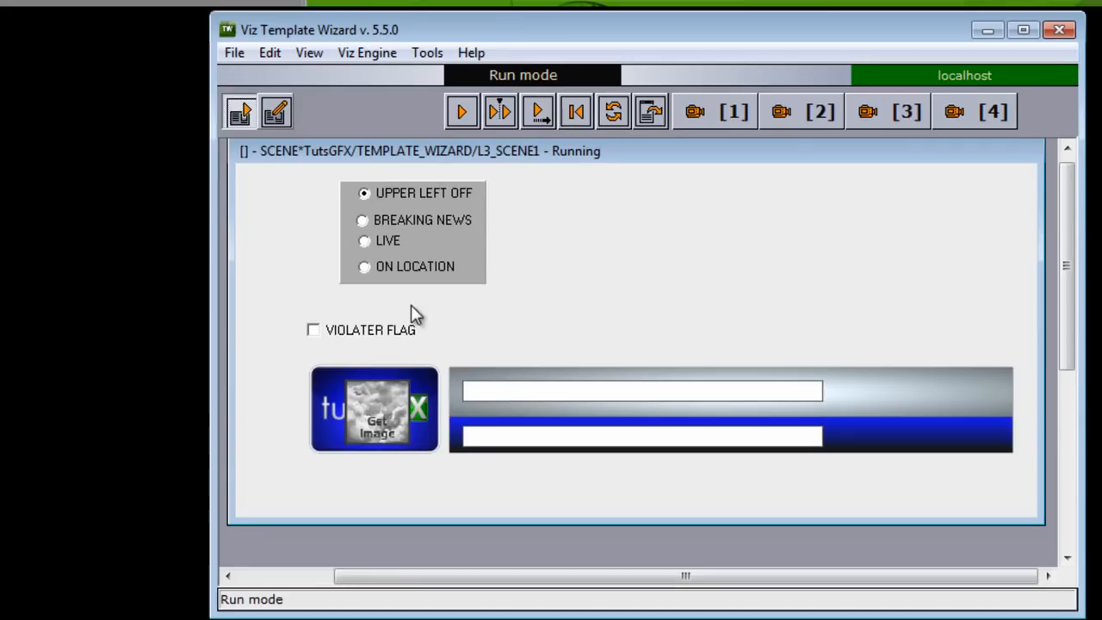
{"action": "mouse_move", "coordinate": [732, 520]}
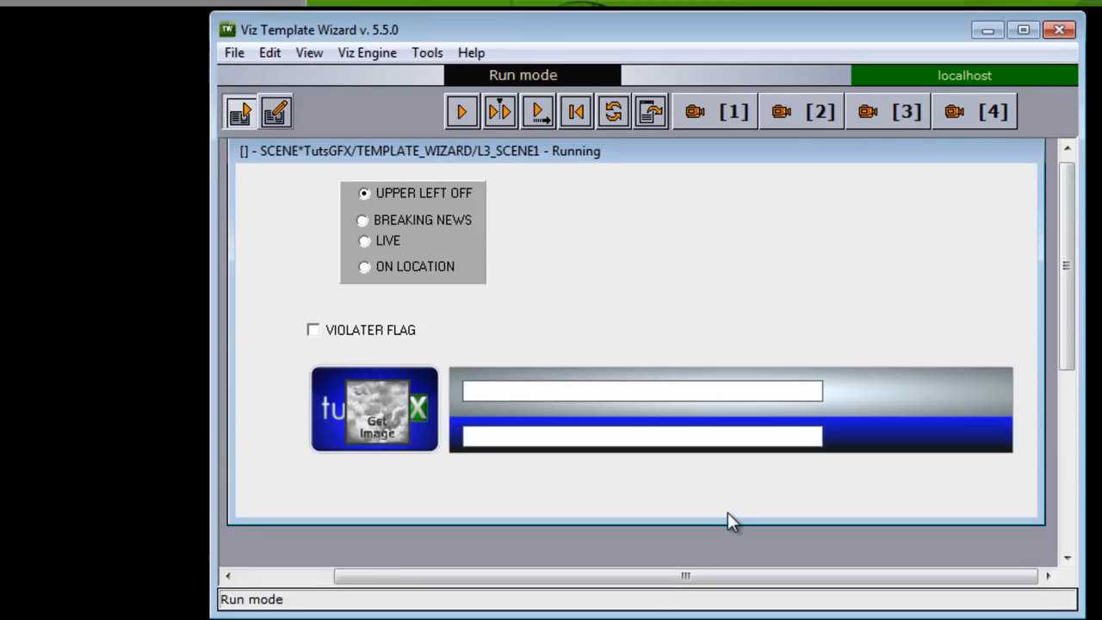
- Fill the lower third's name field with 'Joe Smith' and the second field with 'Location'
{"action": "type", "text": "Joe"}
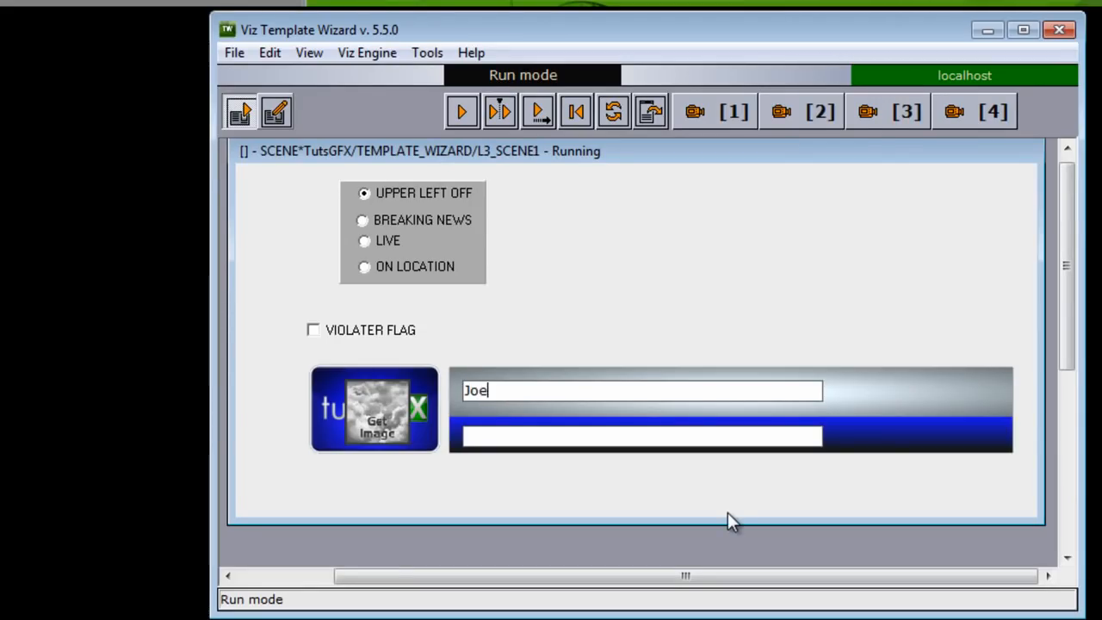
{"action": "type", "text": "Smith"}
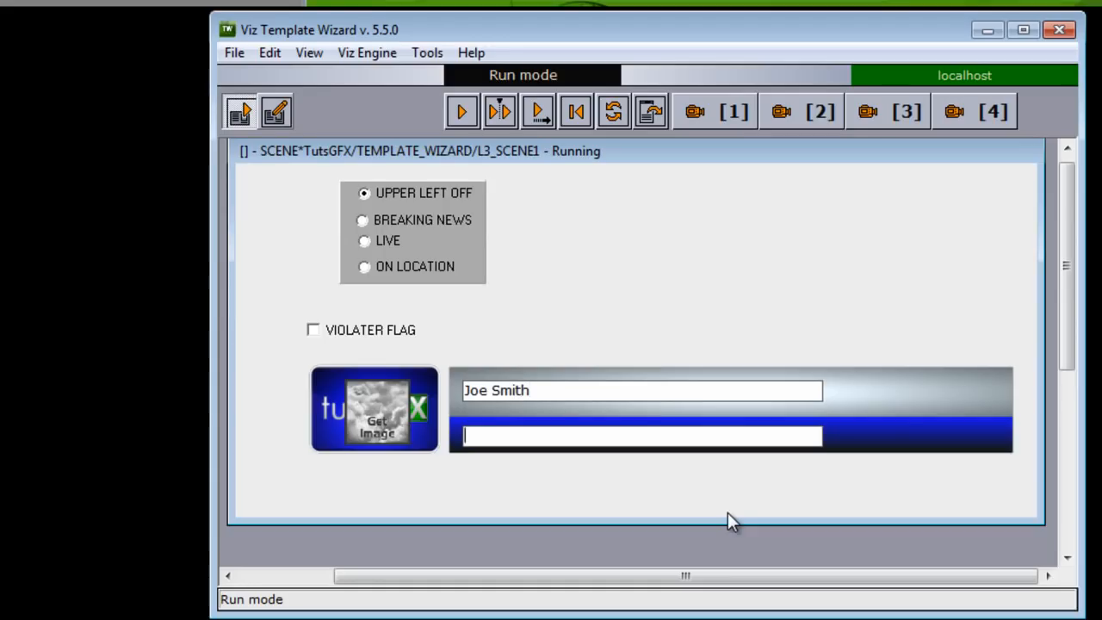
{"action": "type", "text": "Location"}
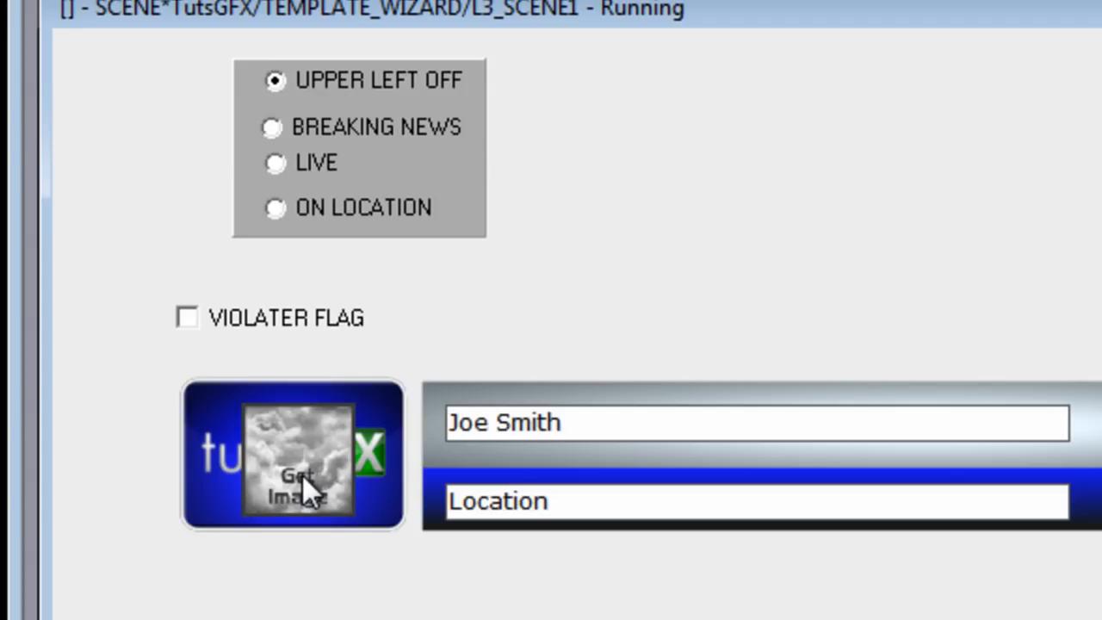
{"action": "mouse_move", "coordinate": [301, 344]}
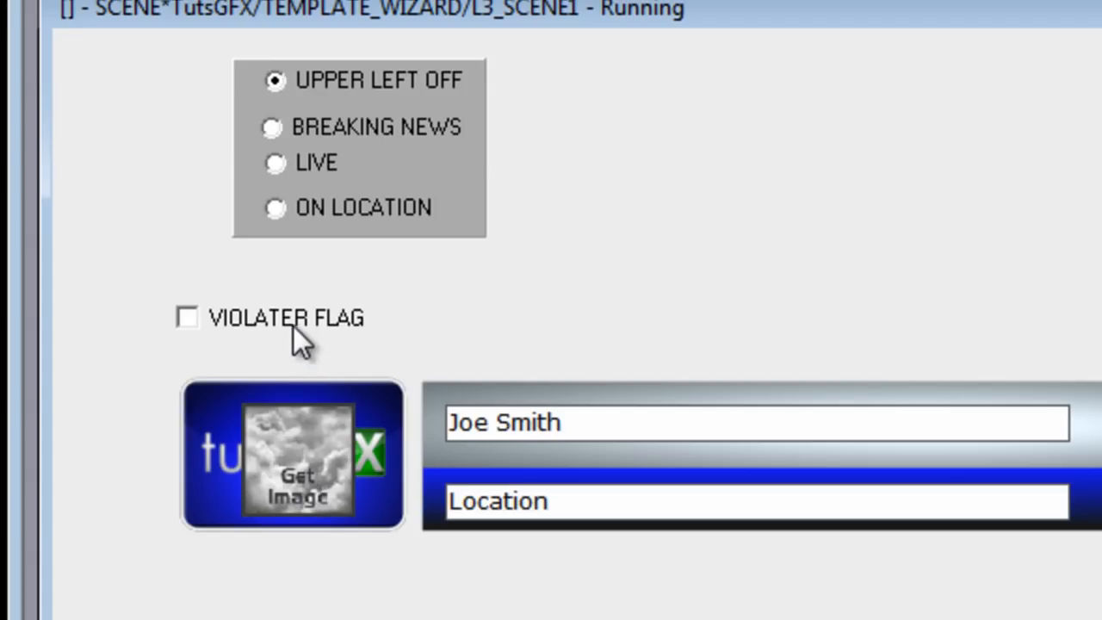
- Turn on the VIOLATER FLAG, revealing its type set to ON_LOCATION
{"action": "left_click", "coordinate": [188, 316]}
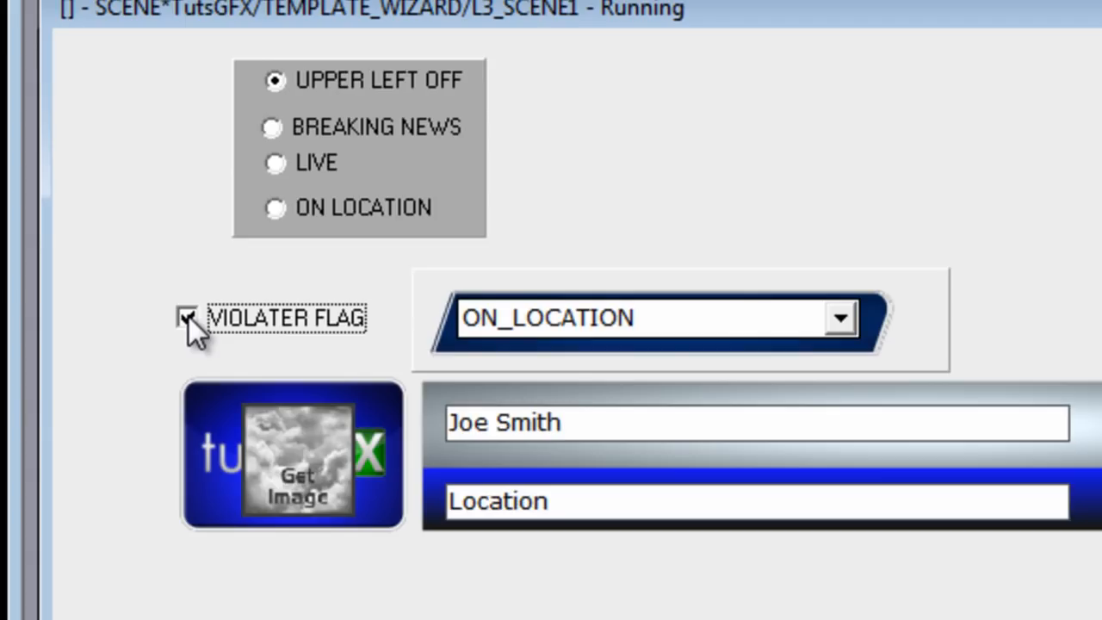
- Change the violater flag type from ON_LOCATION to HAPPENING_NOW
{"action": "left_click", "coordinate": [186, 317]}
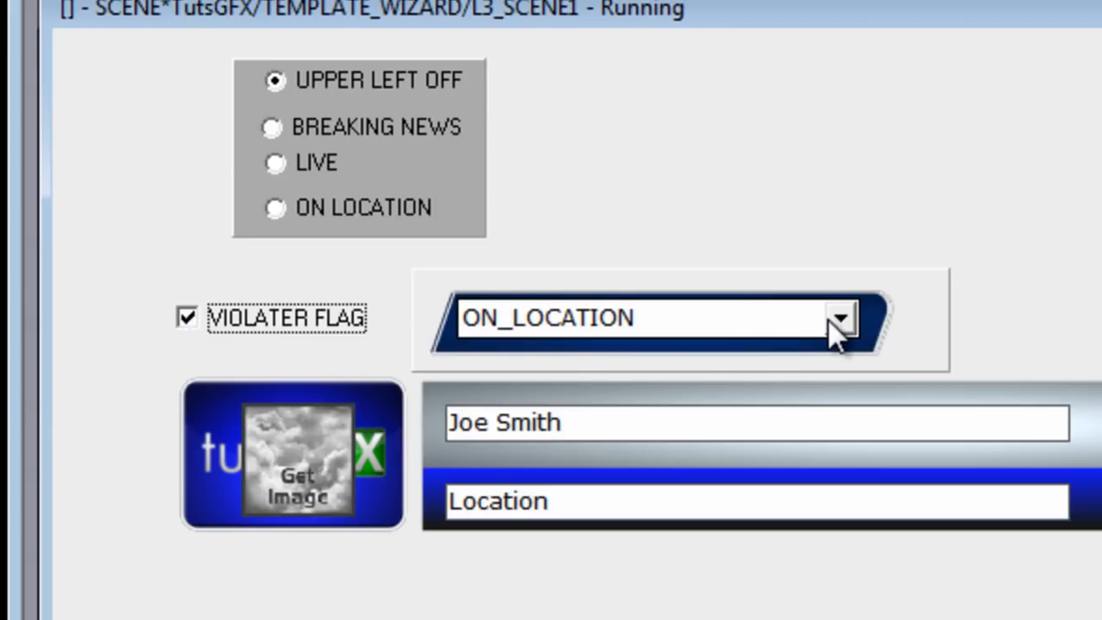
{"action": "left_click", "coordinate": [840, 317]}
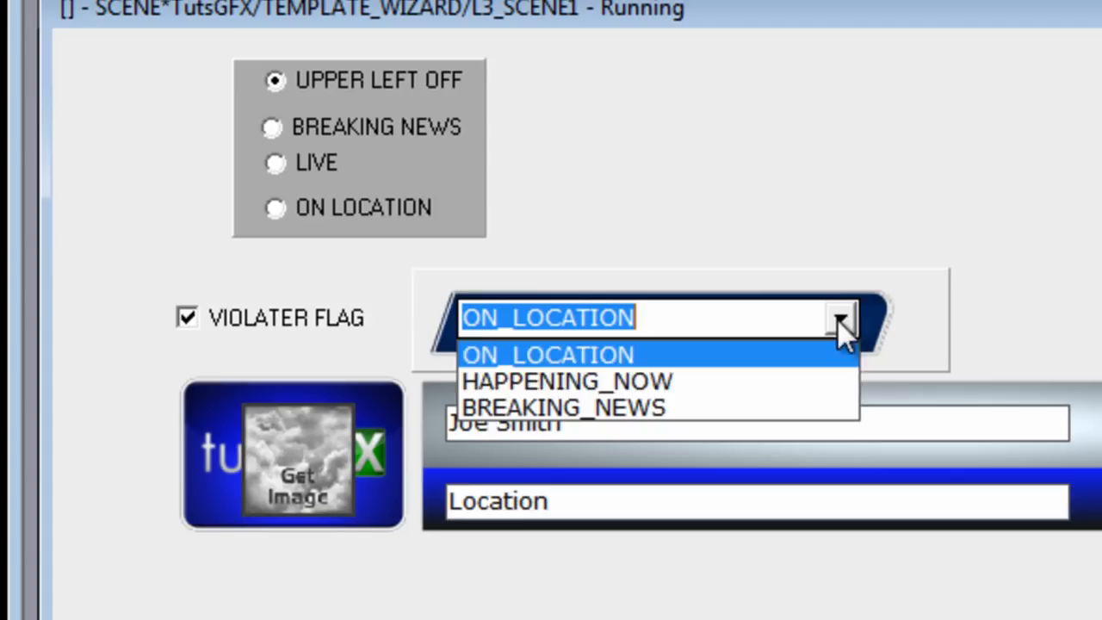
{"action": "left_click", "coordinate": [568, 382]}
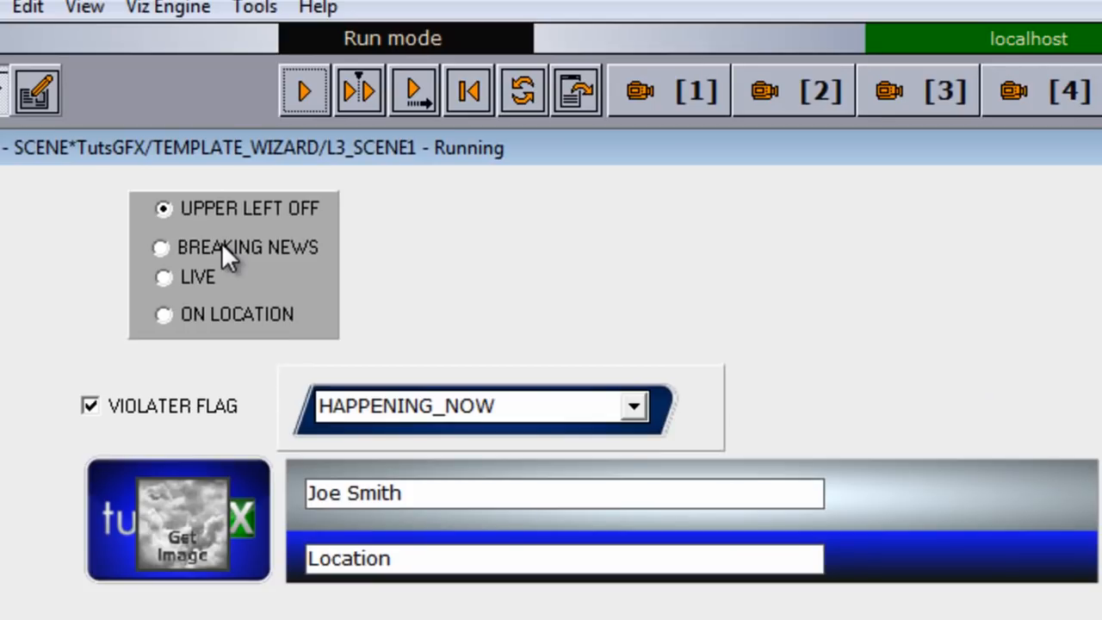
{"action": "mouse_move", "coordinate": [169, 326]}
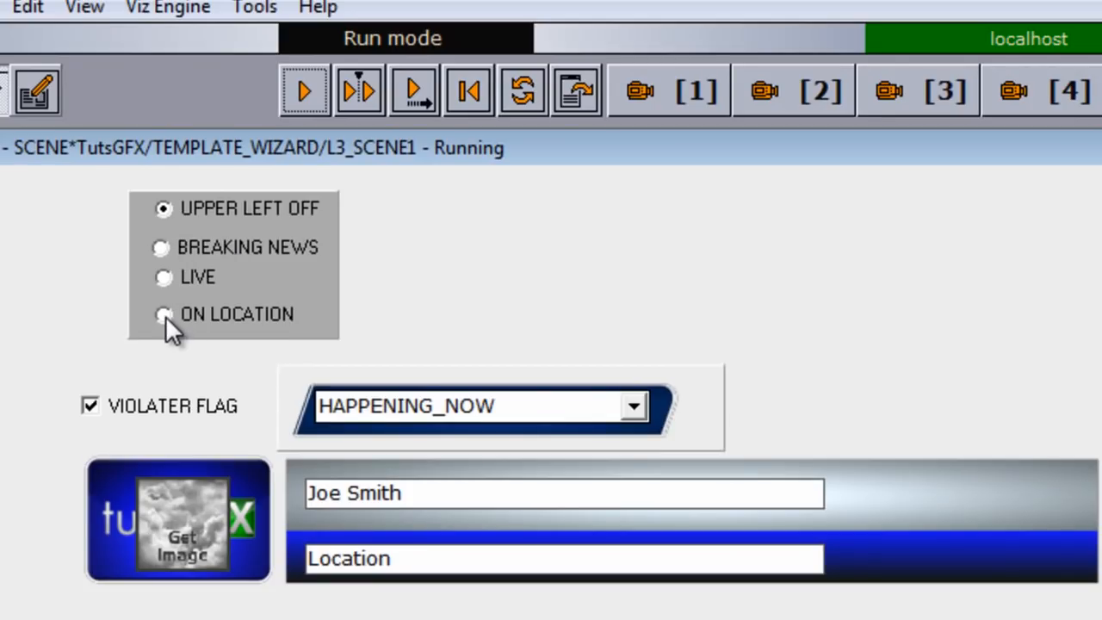
- Cycle the upper-left bug through ON LOCATION and BREAKING NEWS, leaving it on LIVE
{"action": "left_click", "coordinate": [164, 314]}
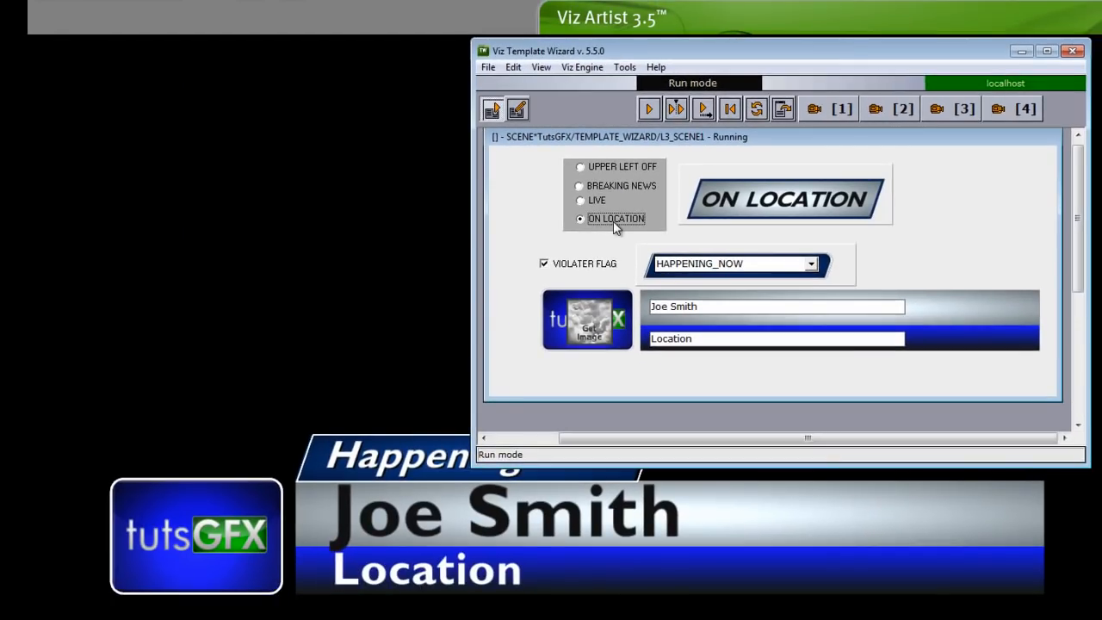
{"action": "left_click", "coordinate": [649, 109]}
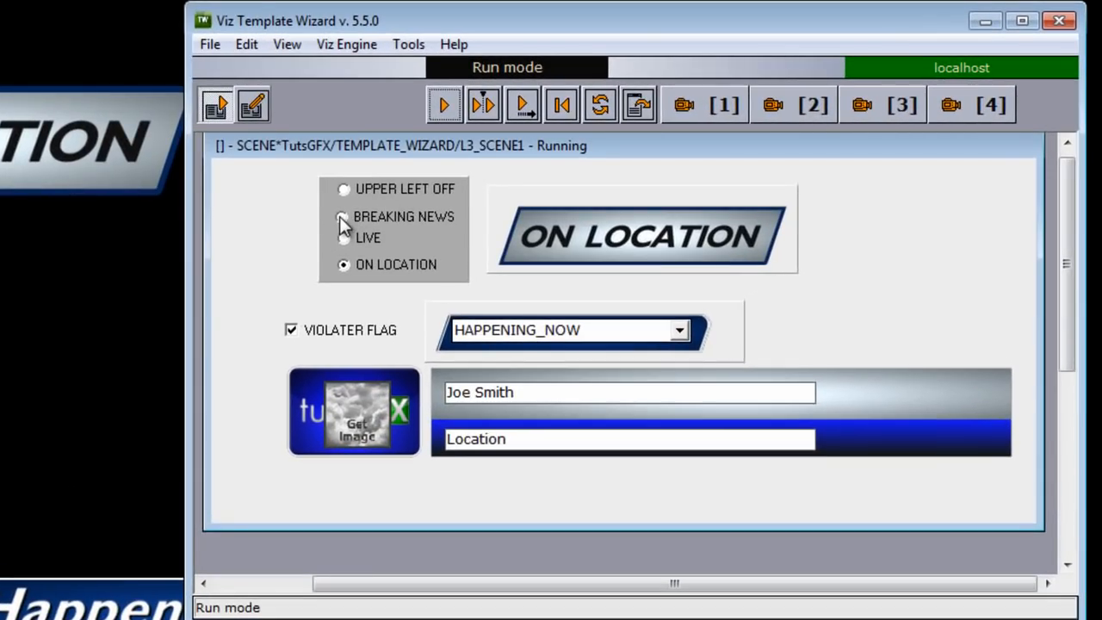
{"action": "left_click", "coordinate": [345, 217]}
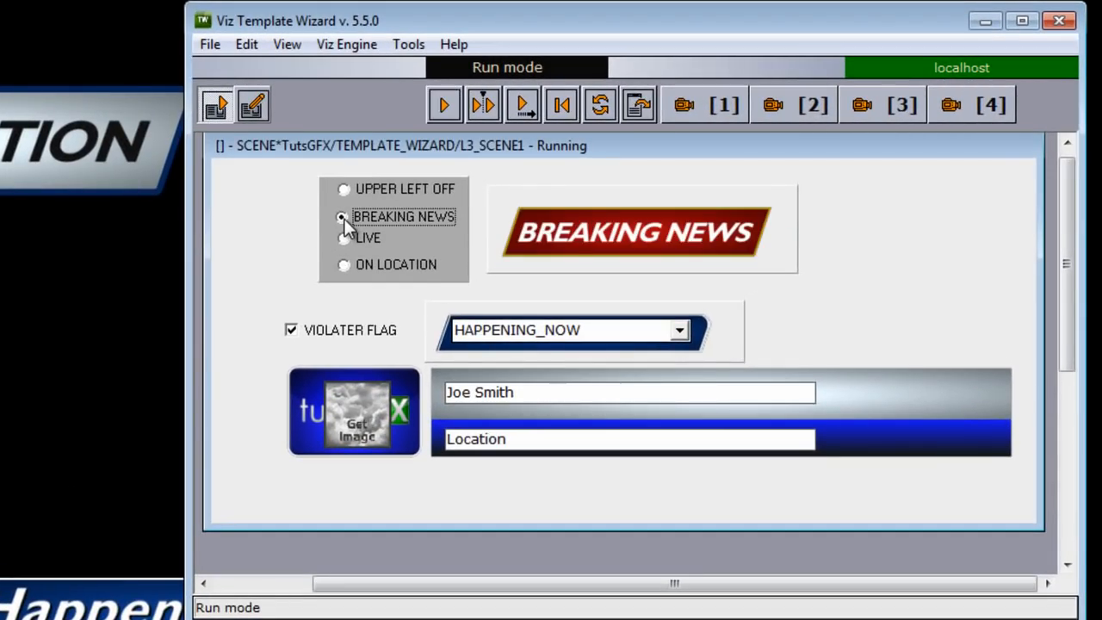
{"action": "left_click", "coordinate": [344, 237]}
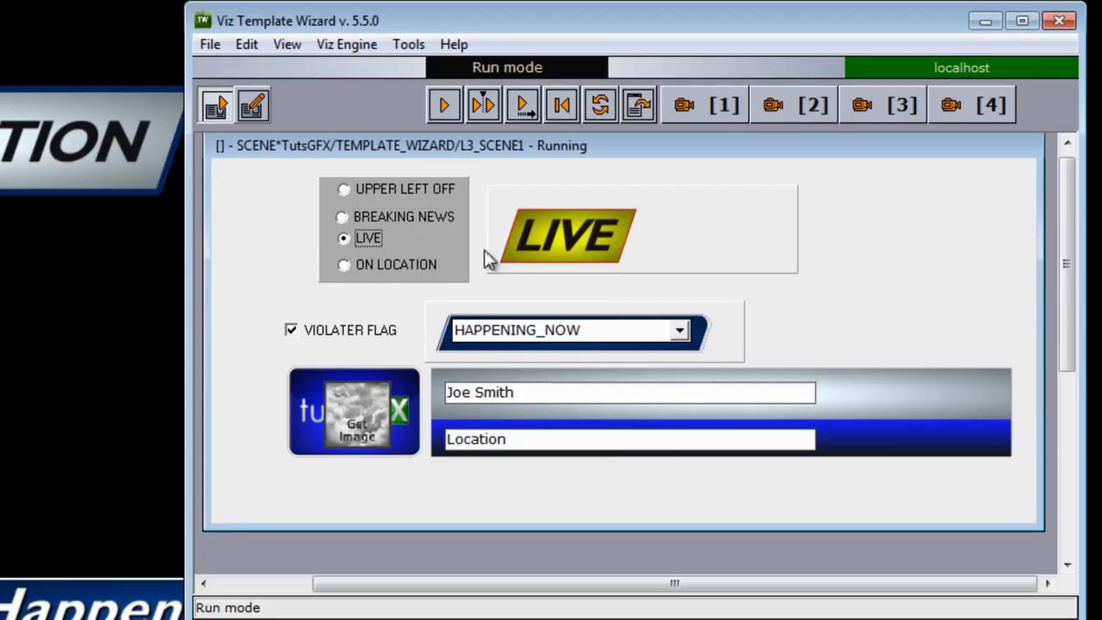